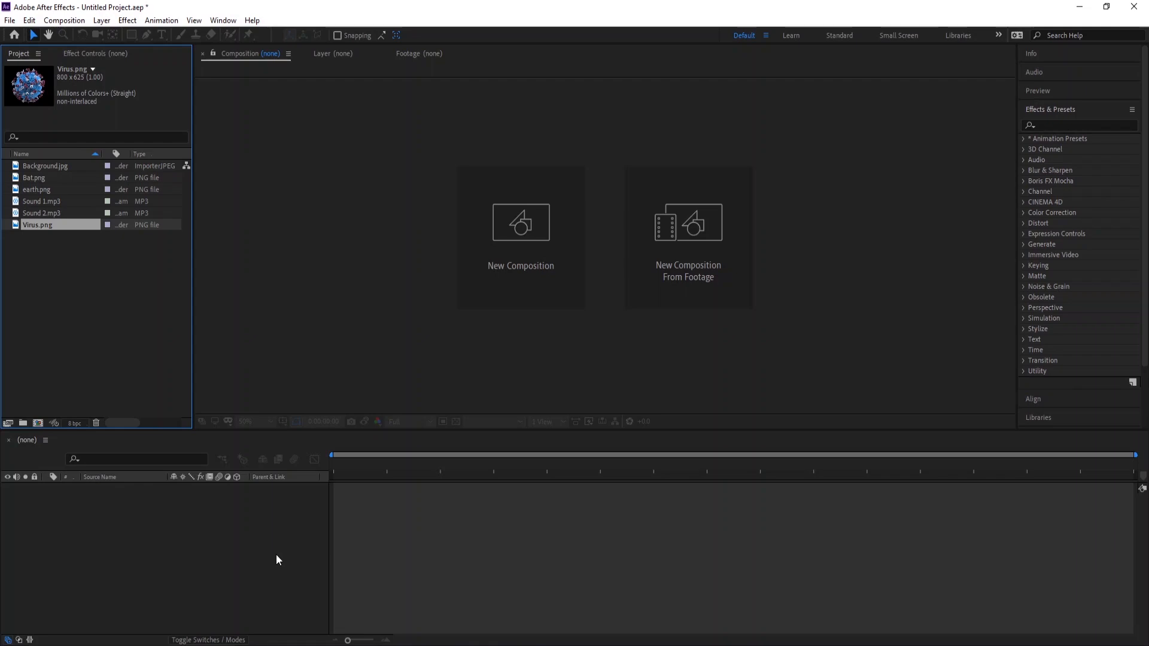
mouse_move(82, 217)
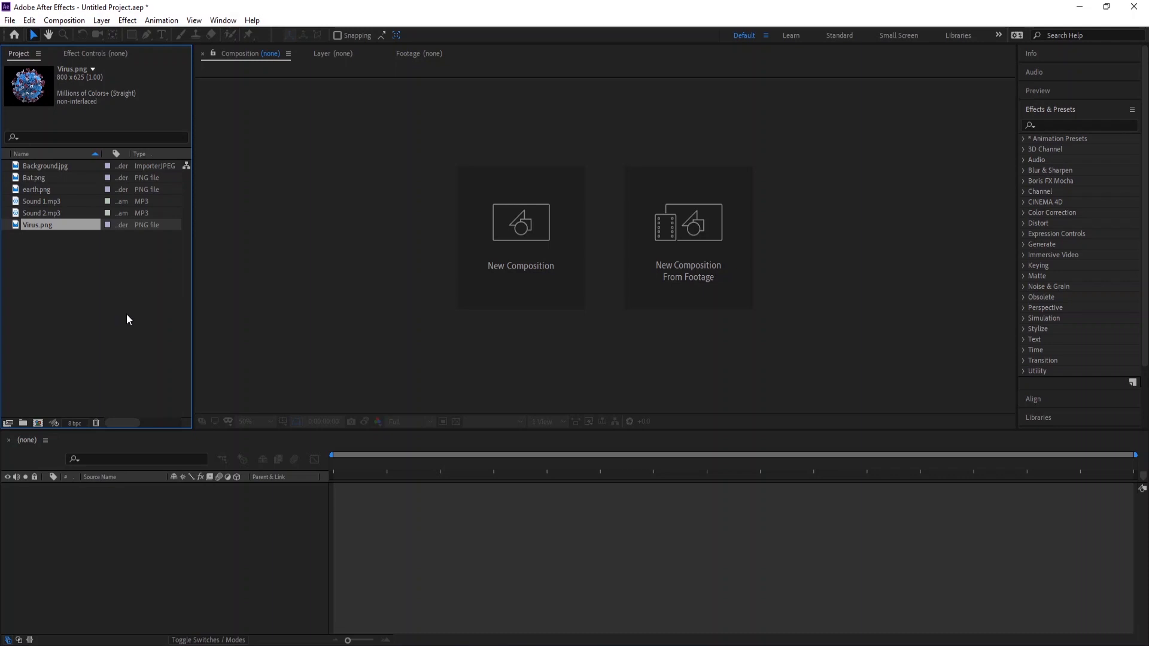
mouse_move(128, 330)
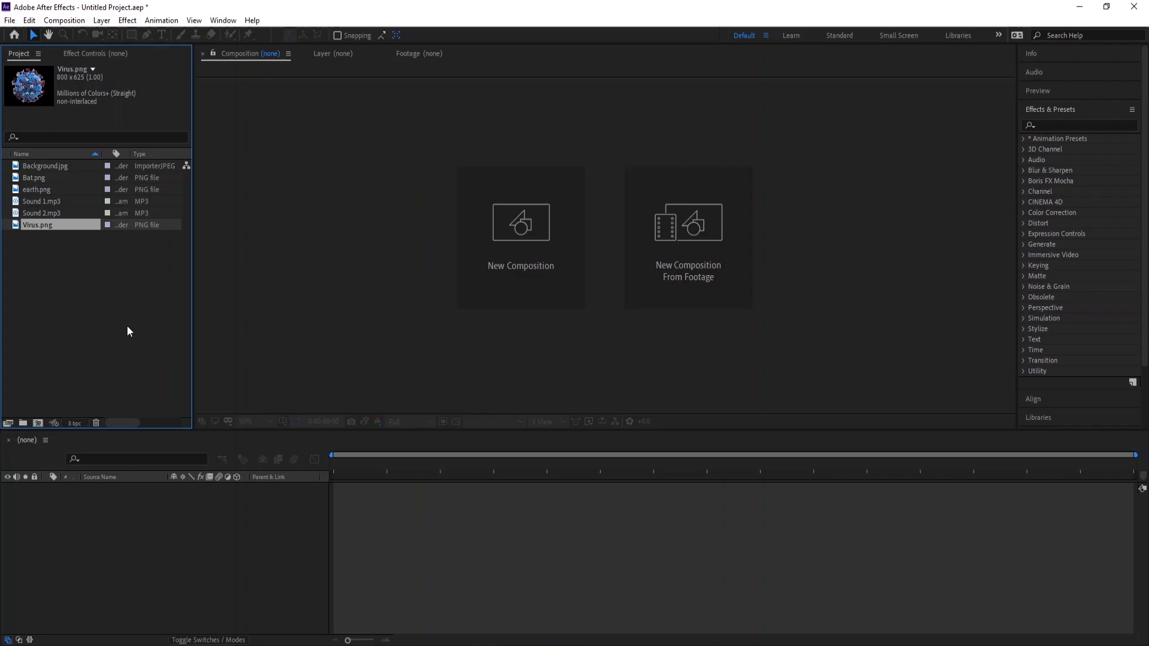
- Create Comp 1 at 1920×1080 with a 0:00:10:00 duration
click(64, 20)
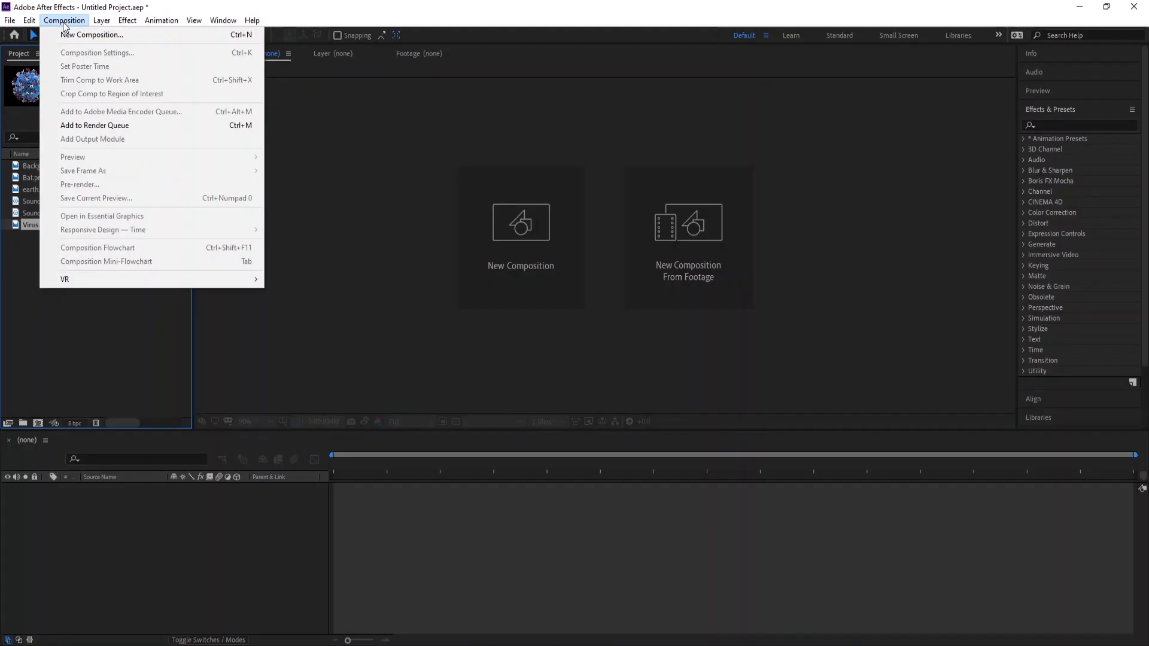
click(91, 35)
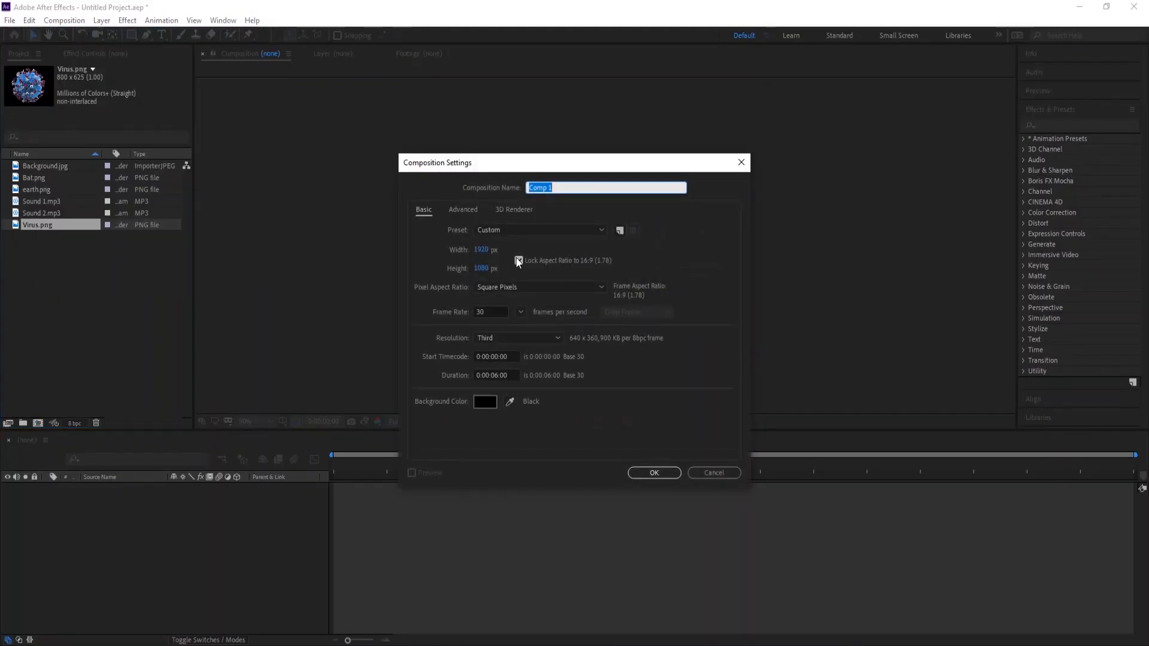
click(519, 260)
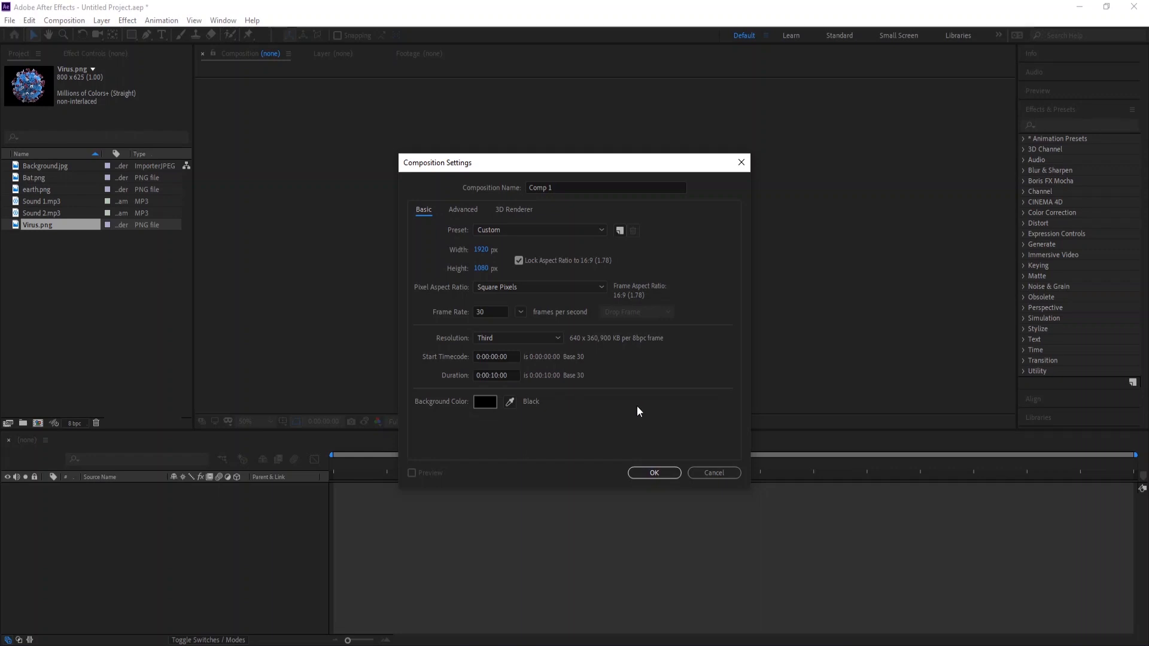
click(652, 473)
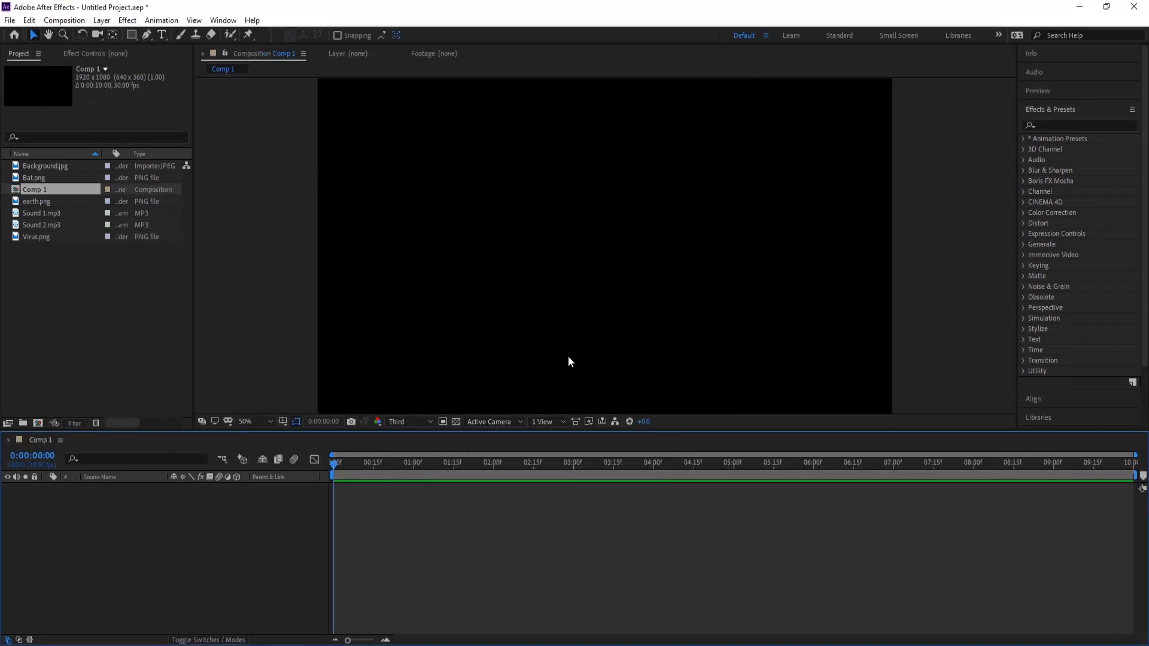
- Add Background.jpg, earth.png and Virus.png to the timeline and fit the background to the comp
click(45, 166)
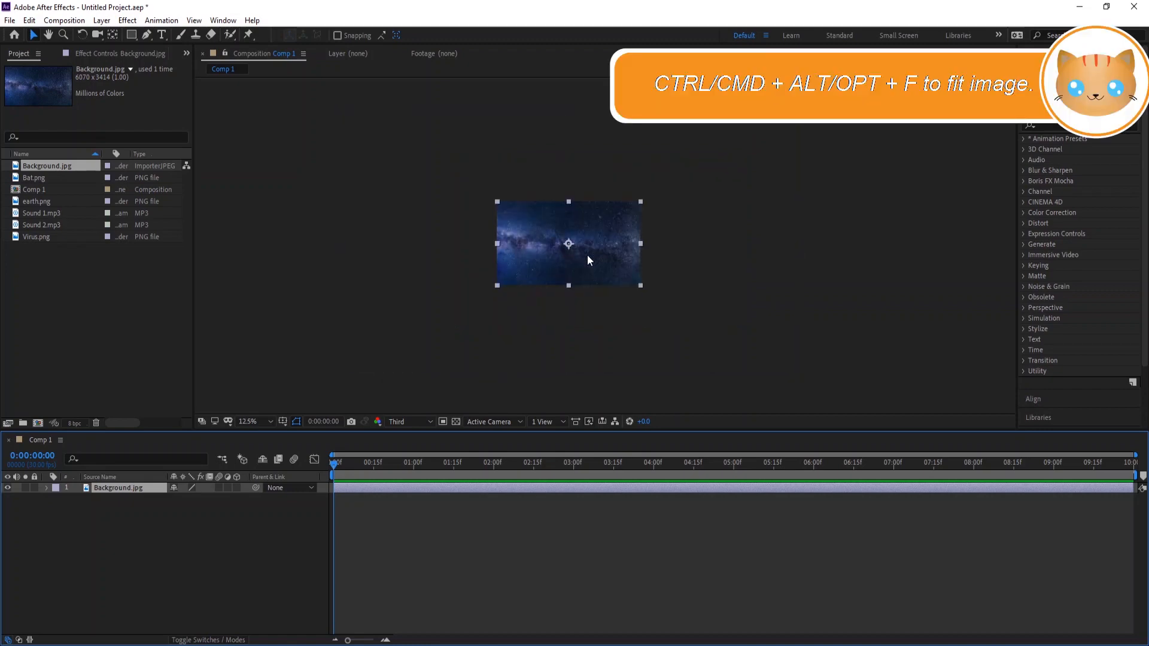
click(248, 421)
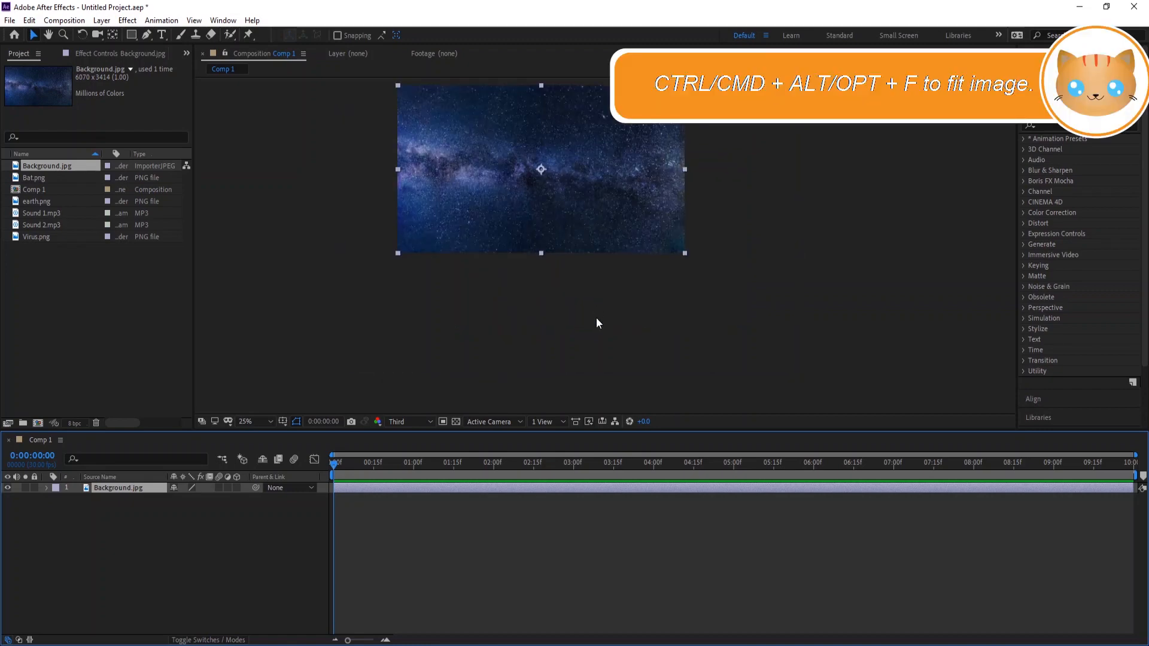
key(ctrl+alt+f)
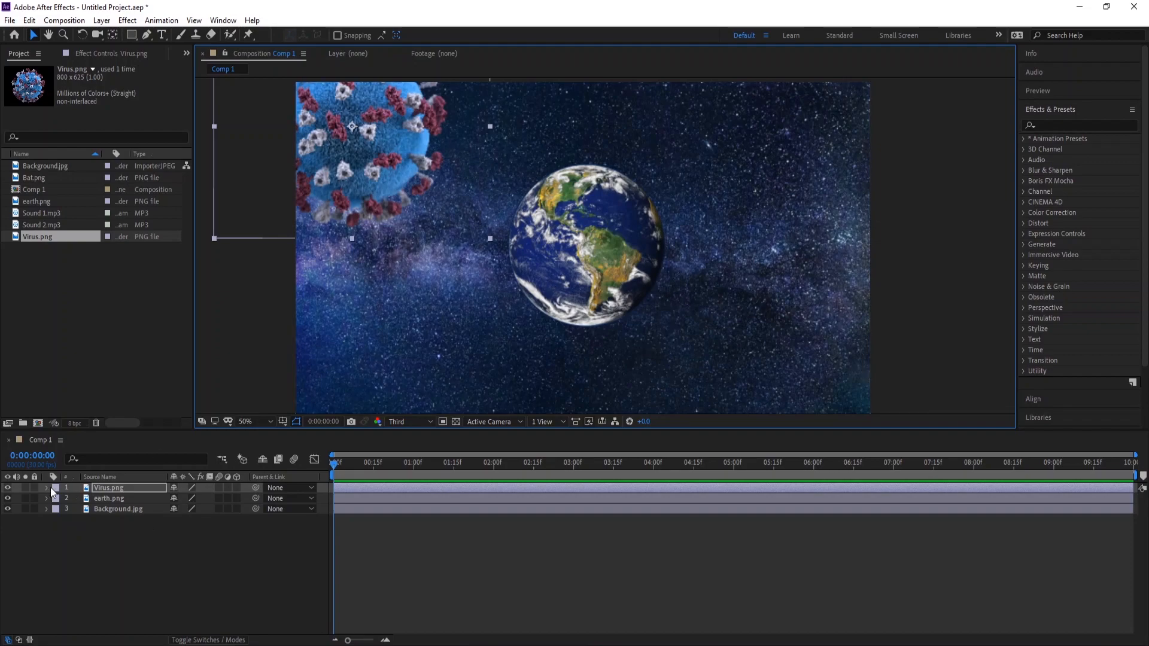
- Expand Virus.png's Transform properties and start Position keyframing for the virus
click(45, 488)
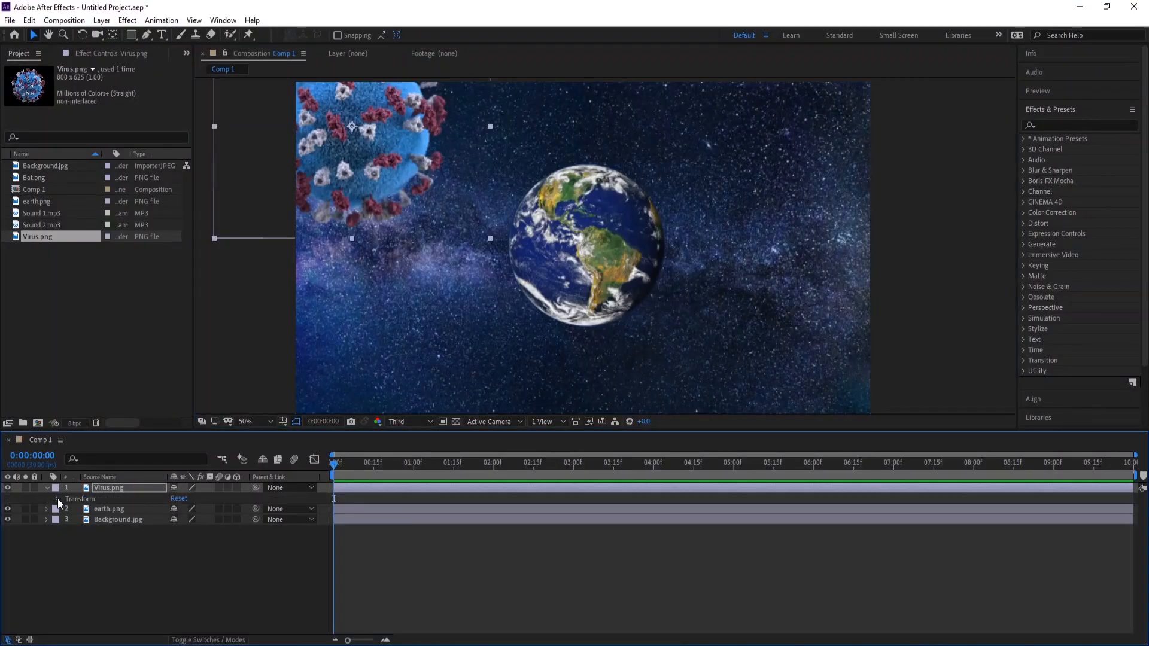
click(46, 499)
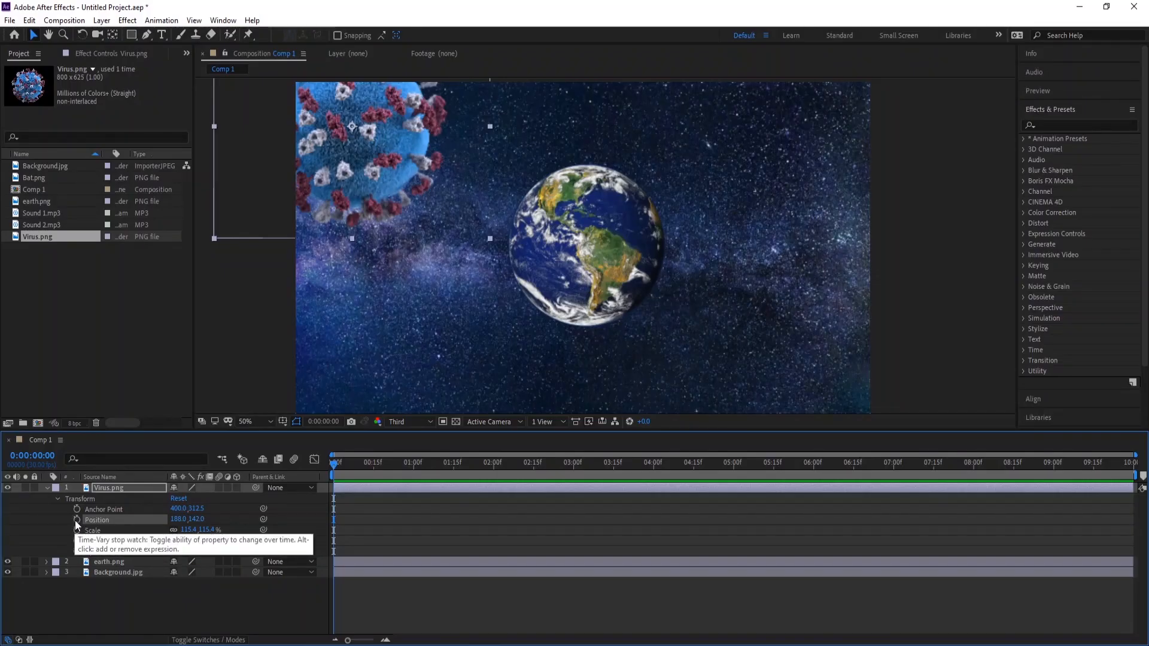
click(75, 519)
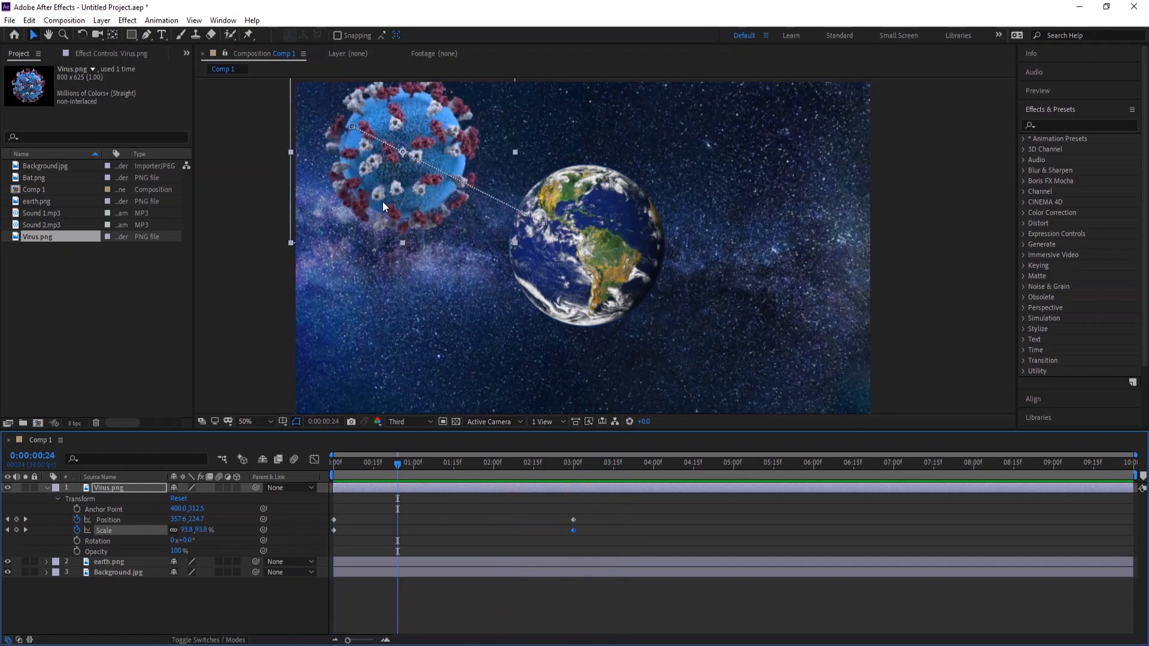
click(1074, 124)
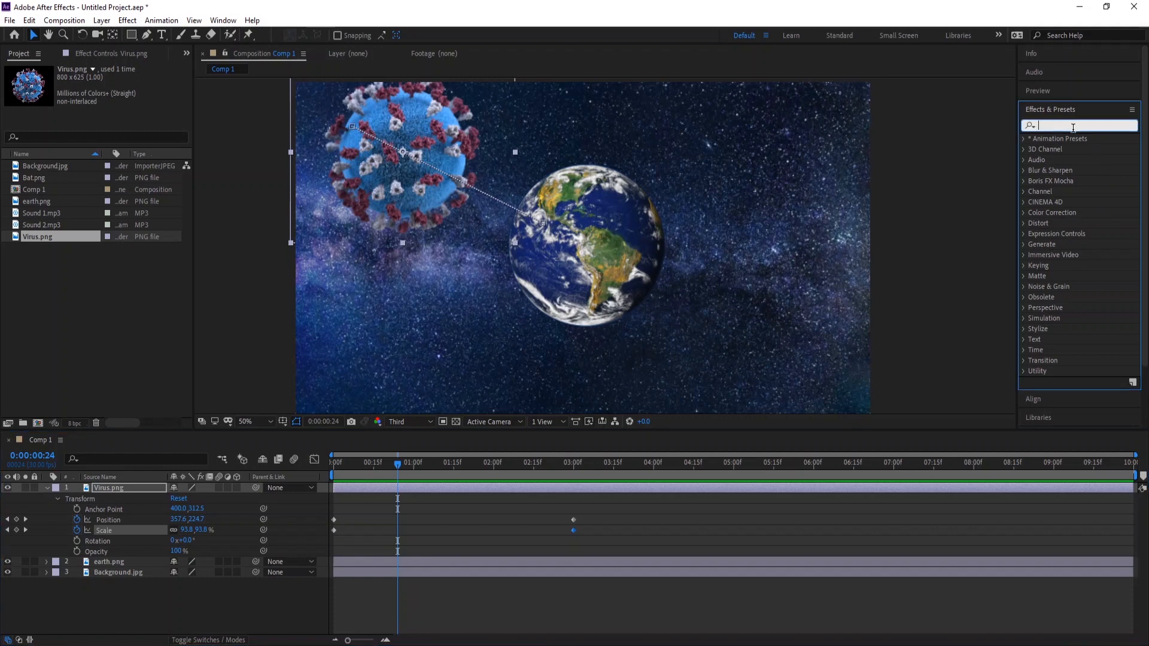
- Apply a Zoom-type Radial Blur to Virus.png and raise its Amount
text(blur)
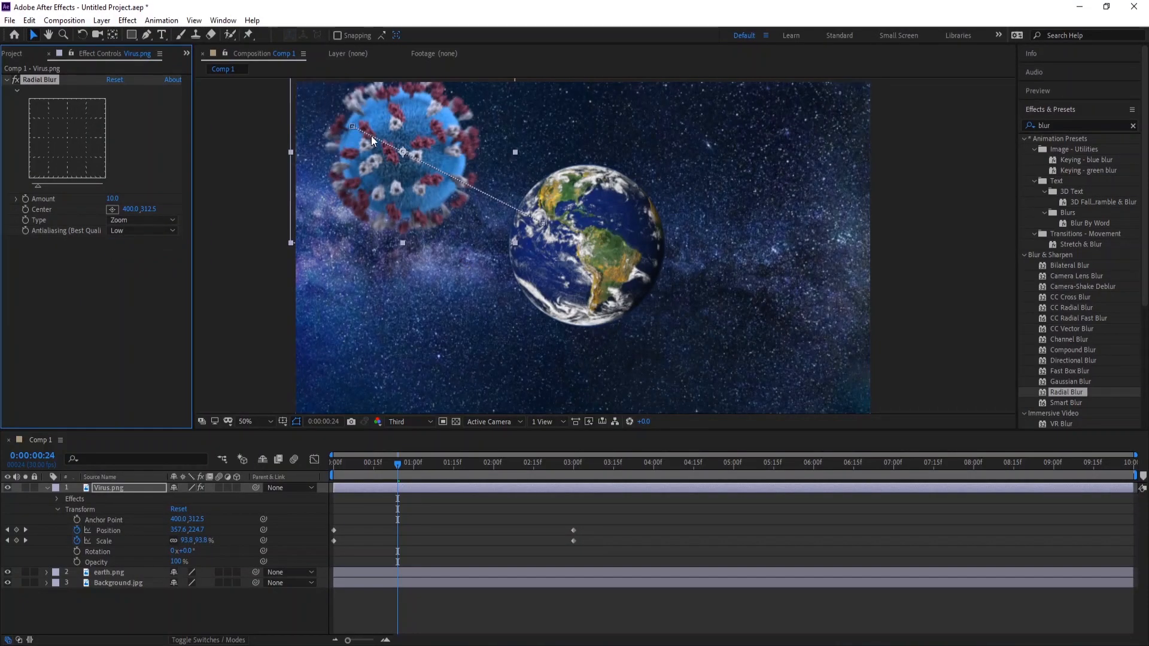
mouse_move(392, 151)
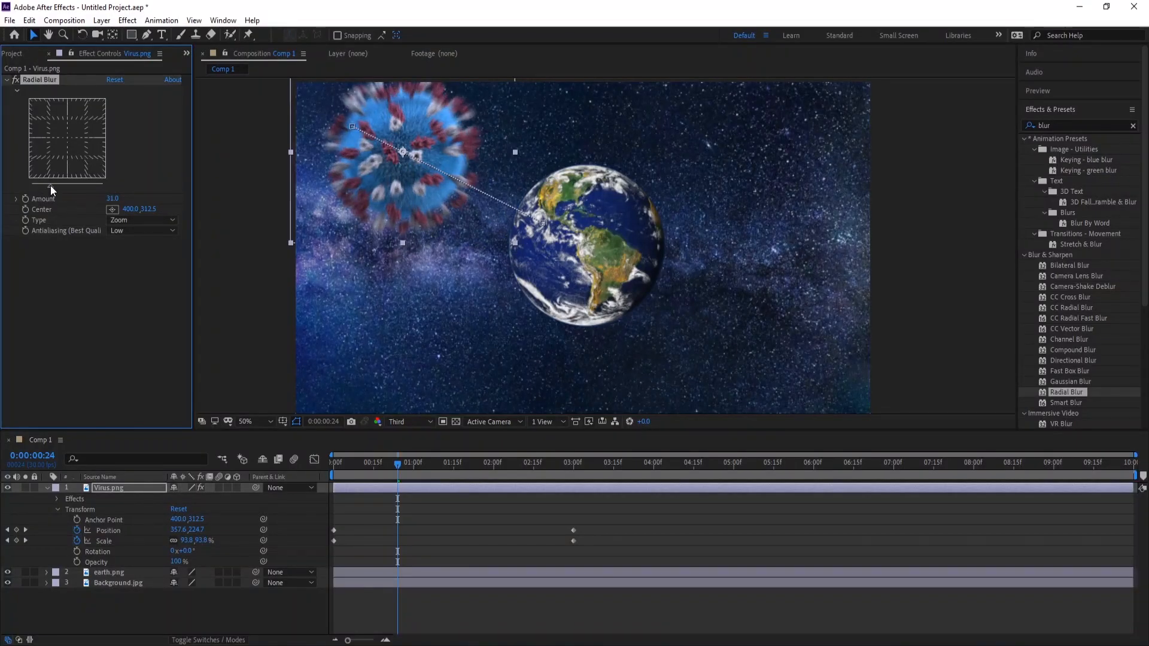
drag(402, 151, 457, 179)
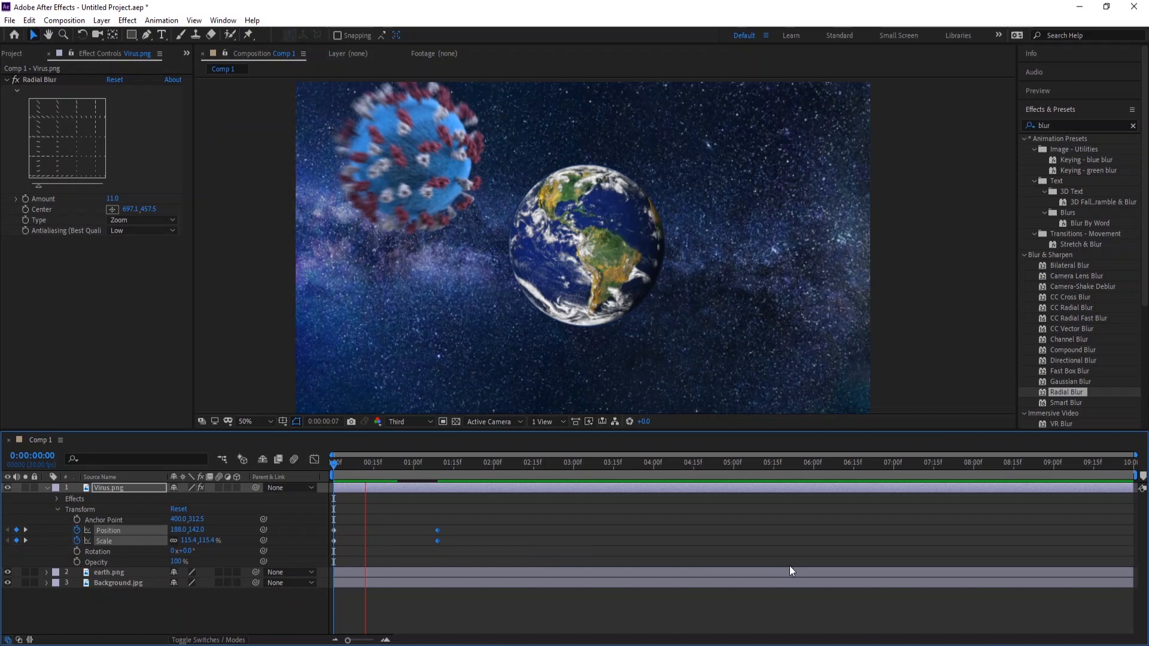
- Drag Virus.png's end Position and Scale keyframes later in the timeline
click(454, 463)
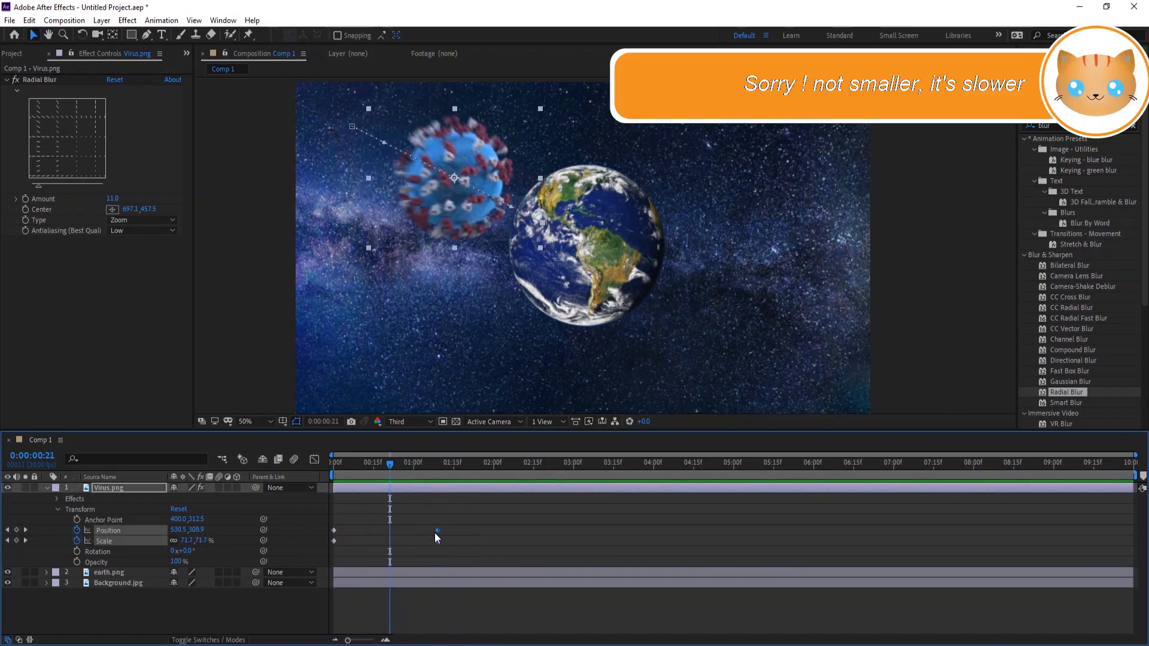
drag(437, 531, 773, 531)
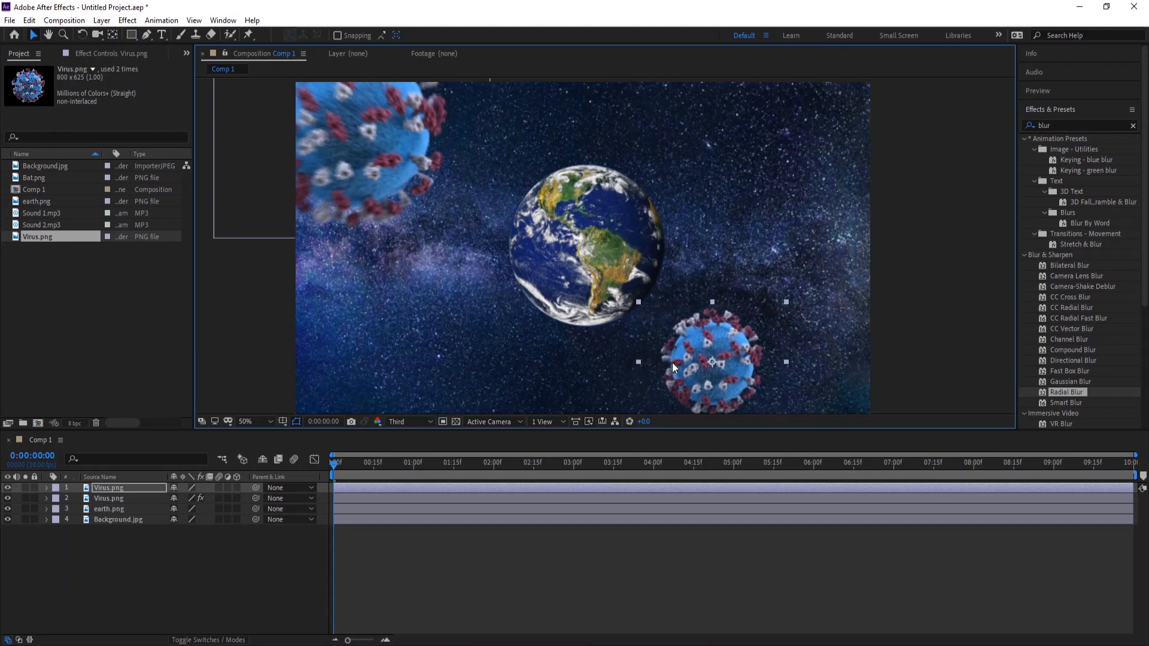
- Keyframe the duplicated virus's Position and Scale and give it a Spin Radial Blur
click(45, 487)
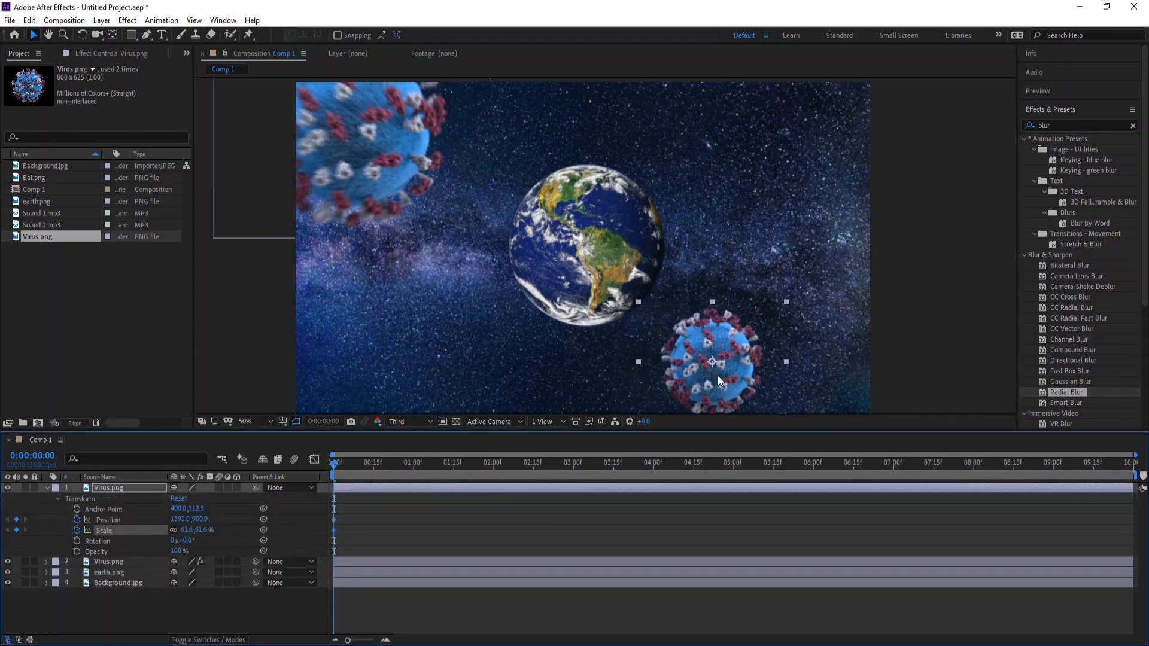
click(650, 462)
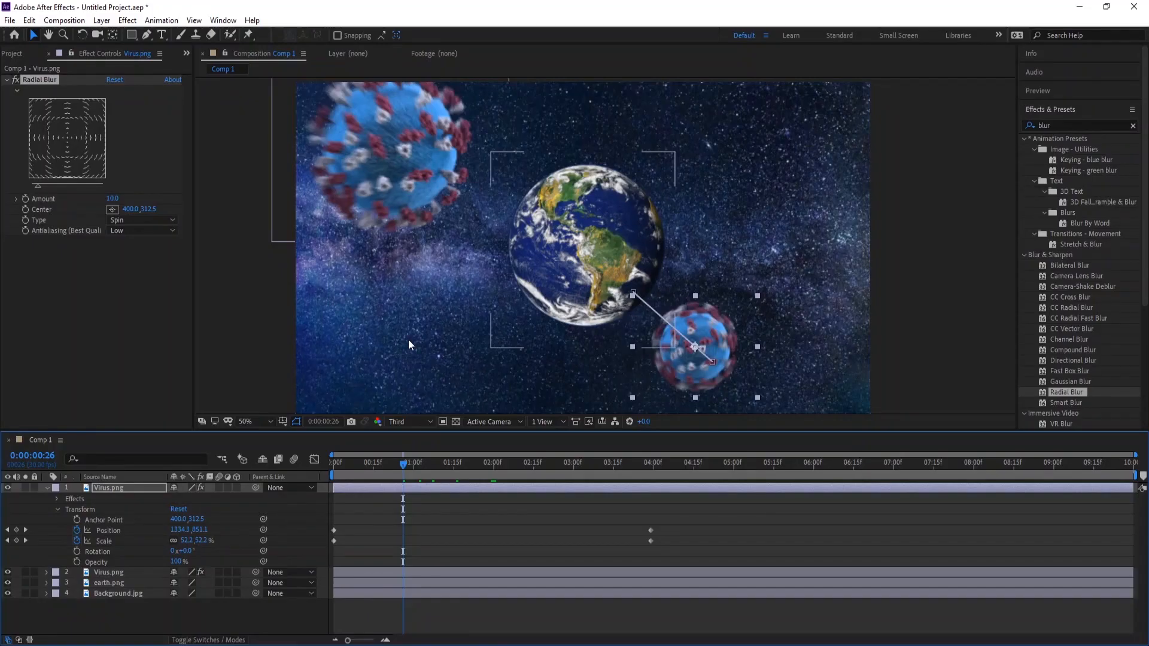
click(142, 220)
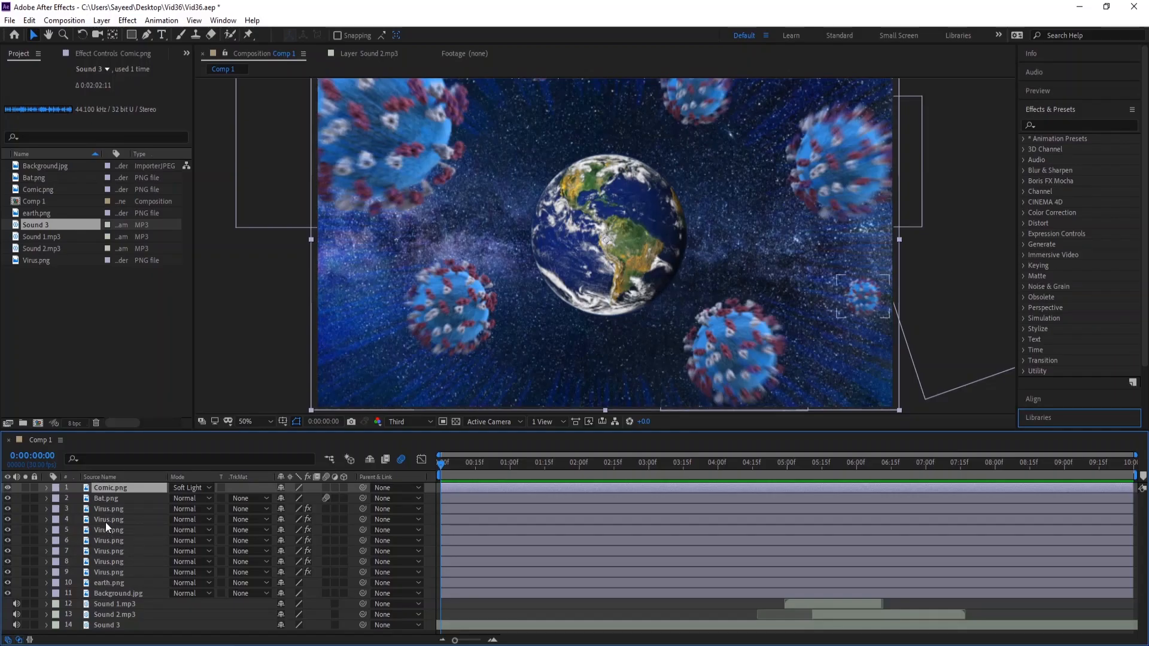
- Twirl open Bat.png's Transform to view its Rotation keyframes near 5 seconds
click(45, 509)
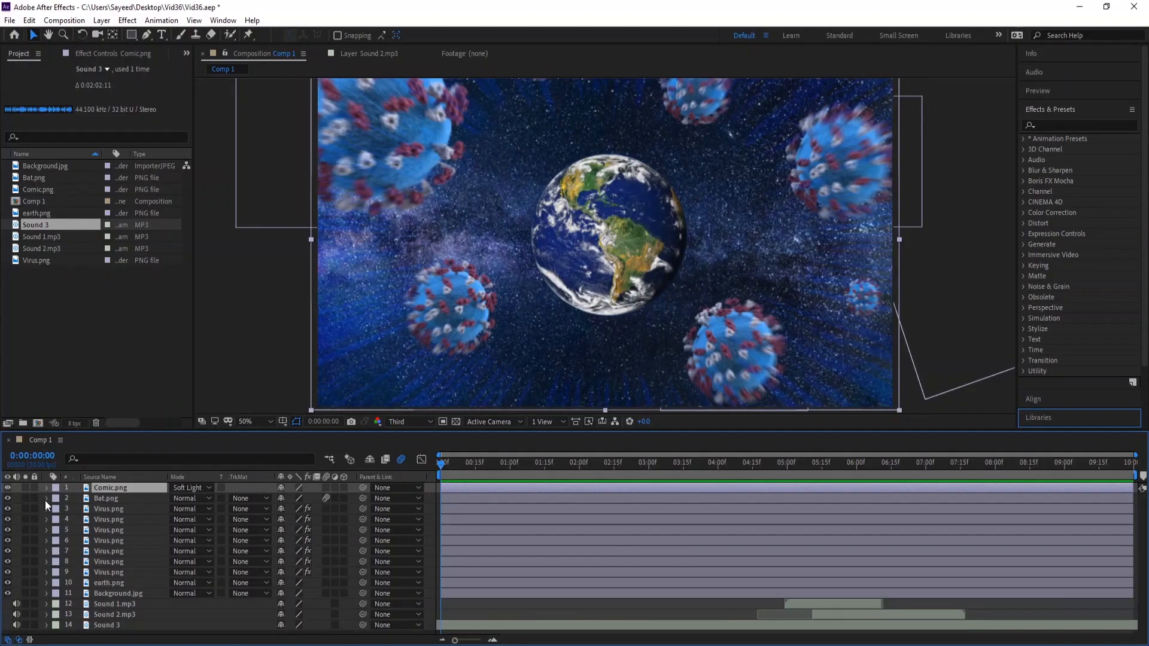
click(532, 462)
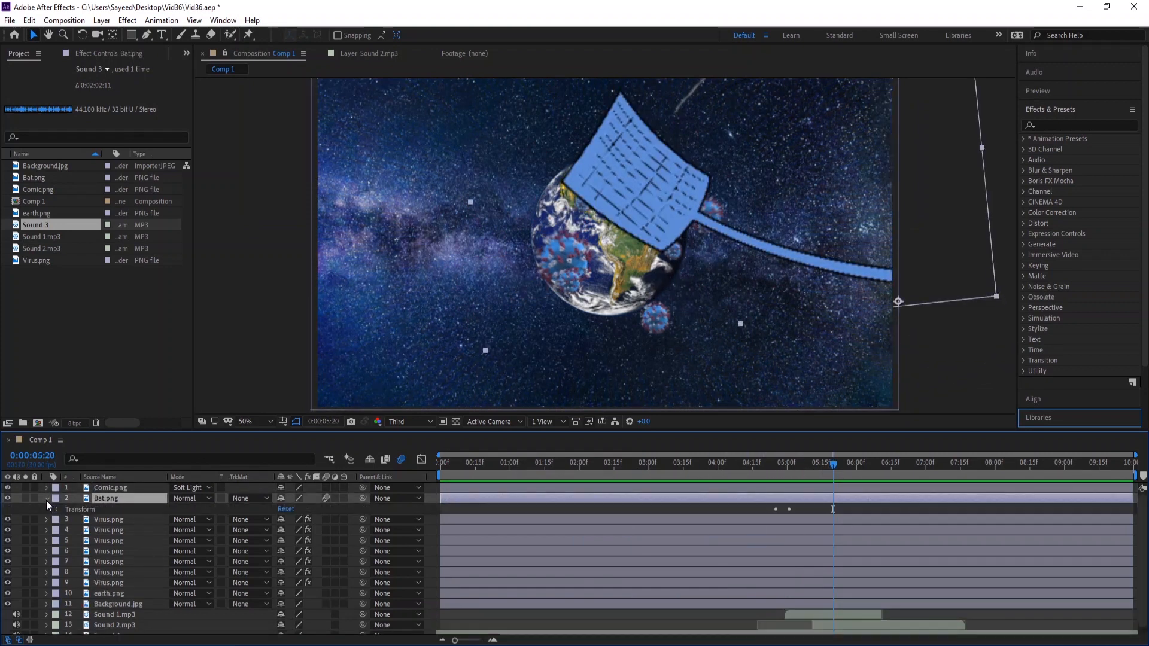
click(46, 498)
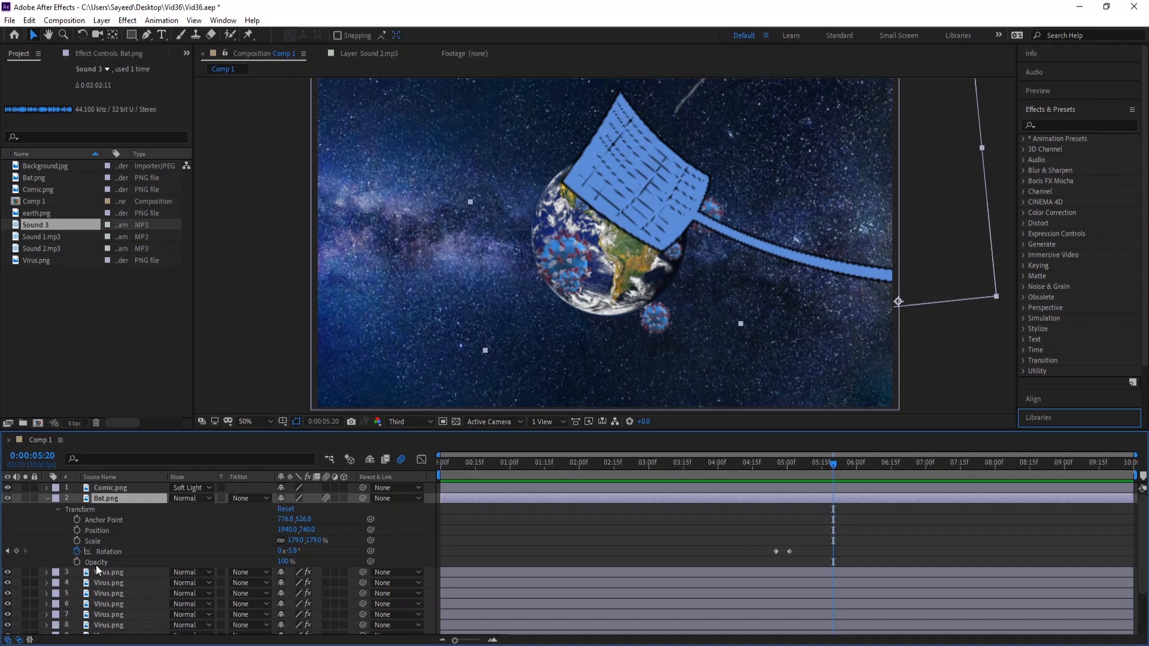
mouse_move(906, 320)
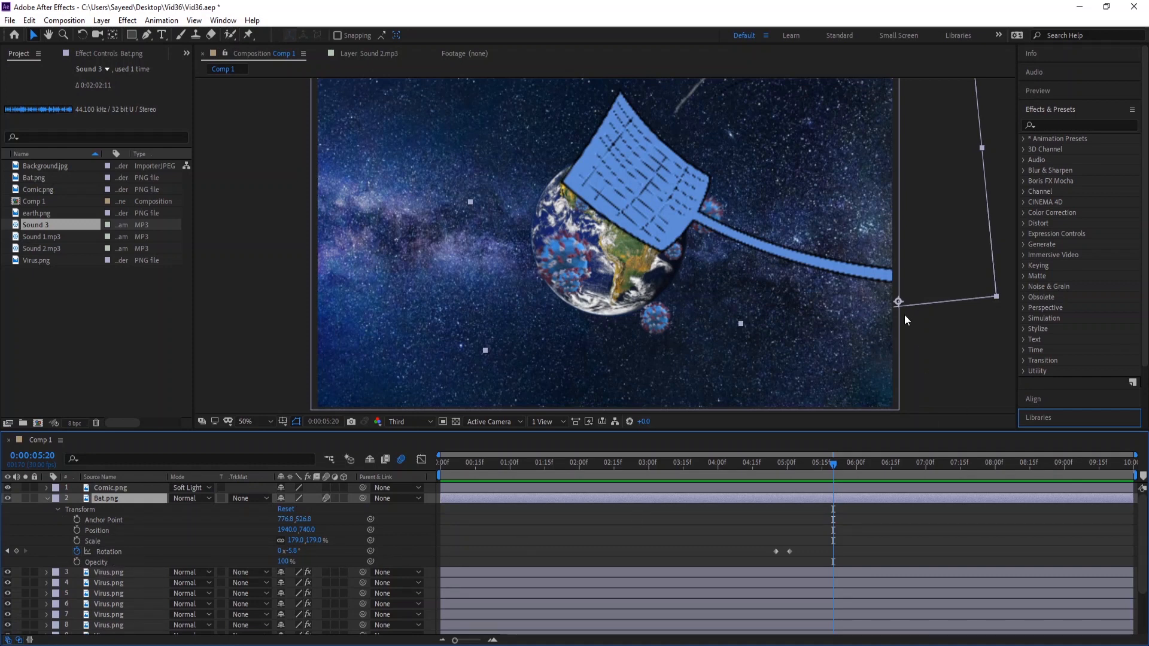
mouse_move(842, 310)
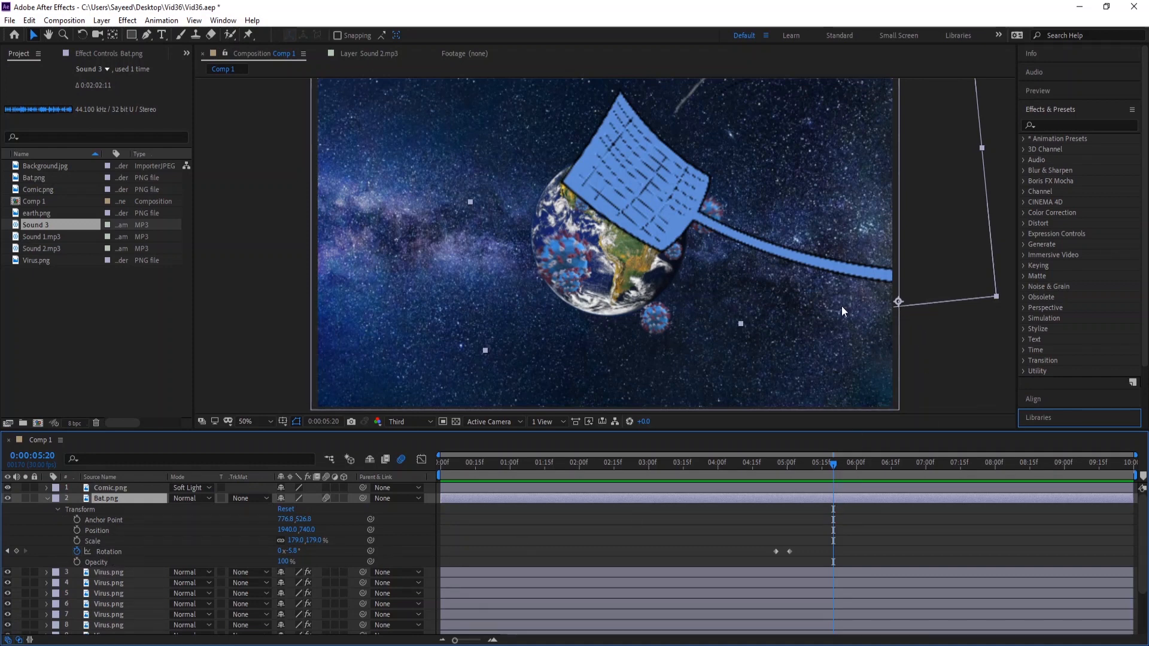
mouse_move(144, 72)
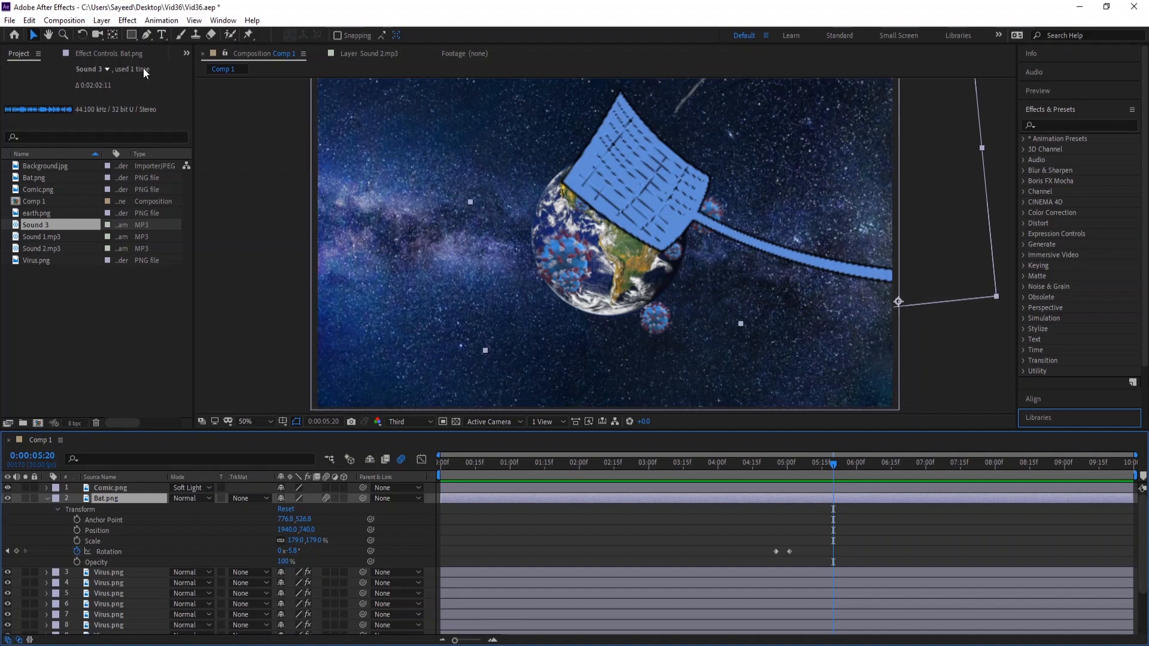
mouse_move(113, 35)
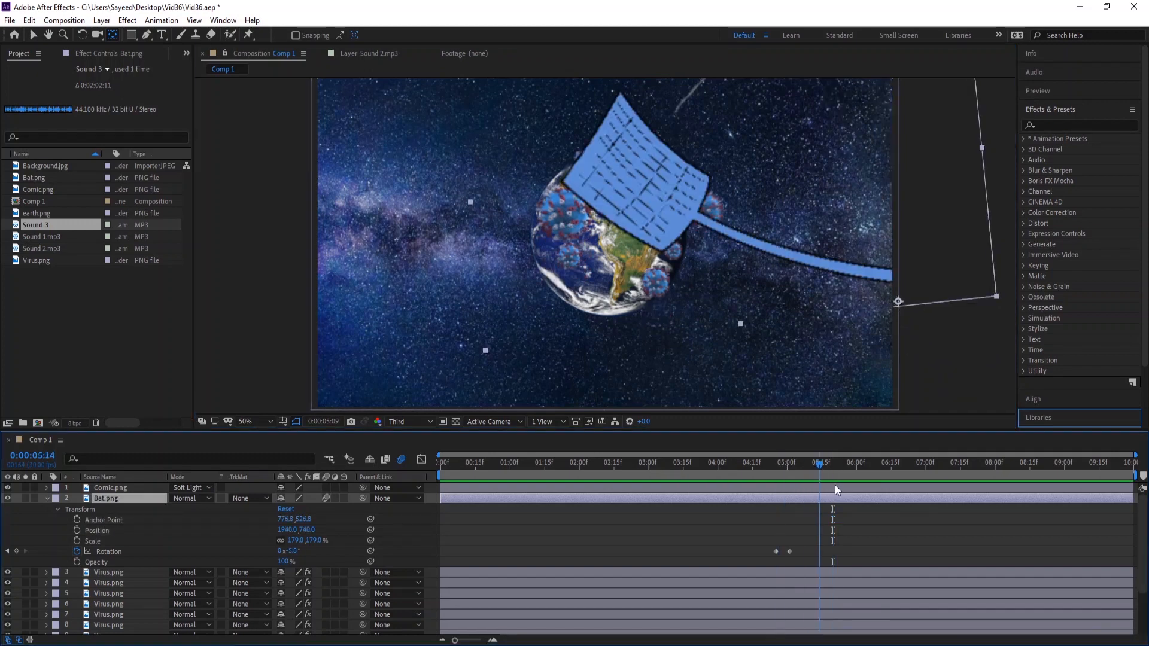
- Move the playhead to about two seconds and check the motion blur switches
drag(819, 462, 780, 462)
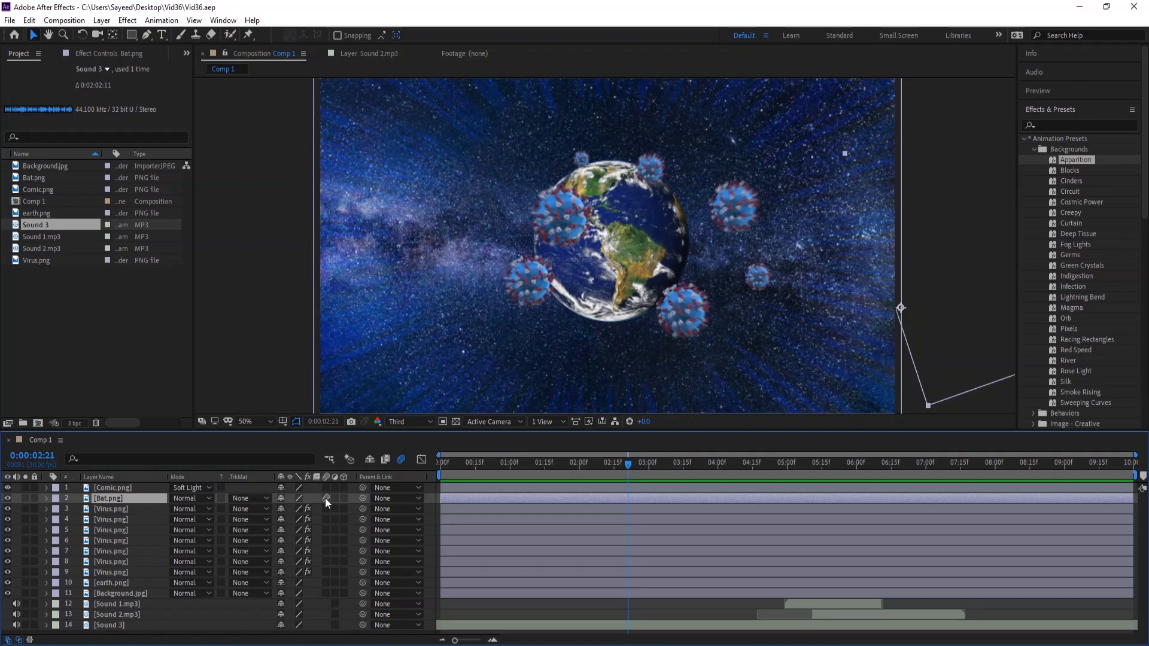
click(401, 460)
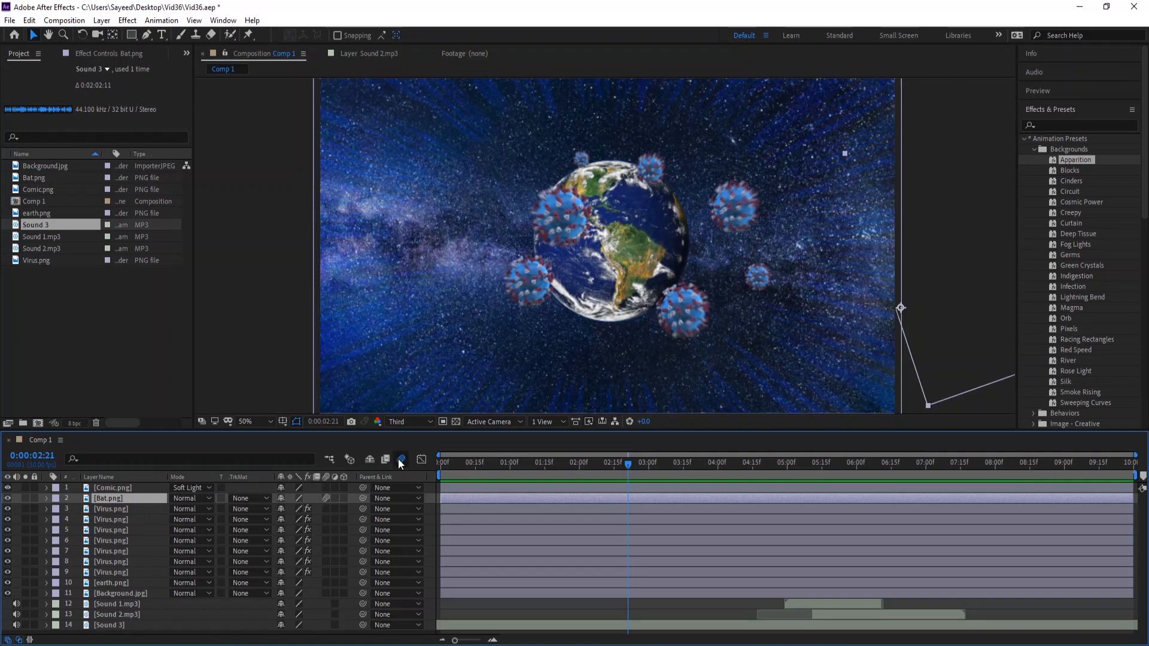
click(711, 462)
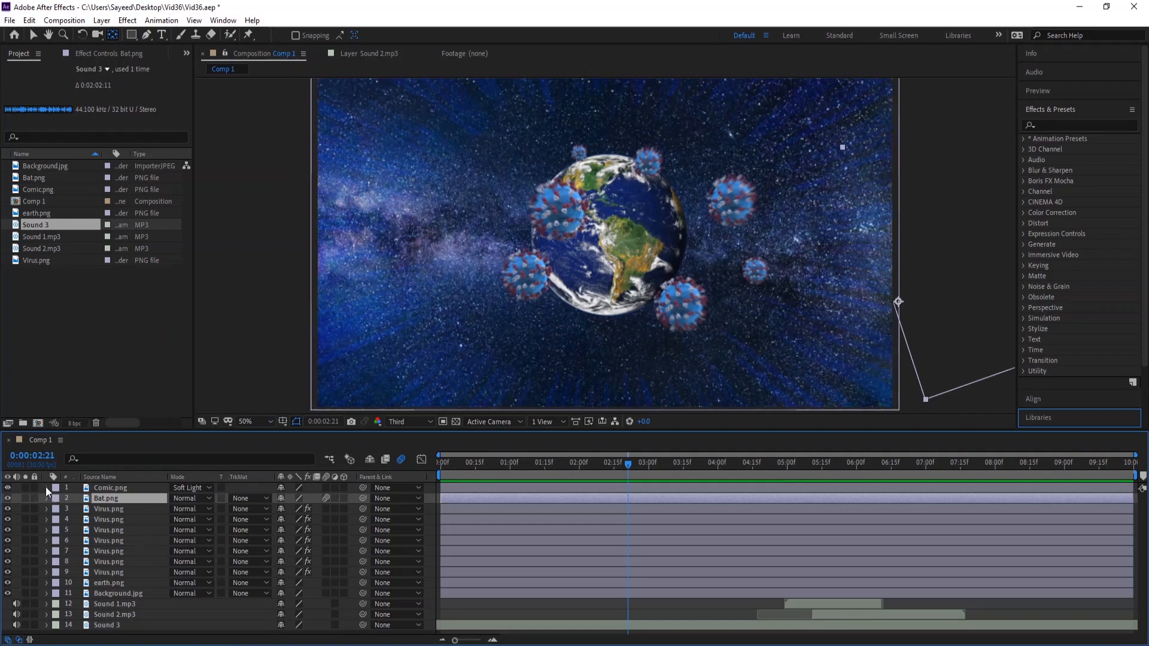
click(46, 488)
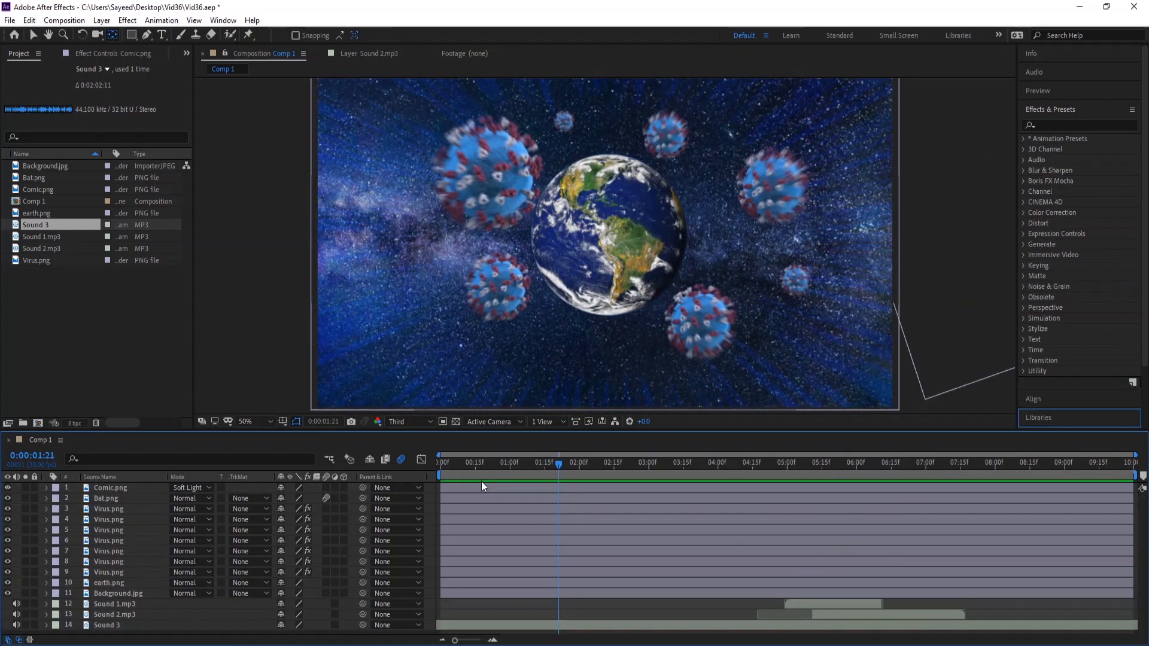
click(746, 462)
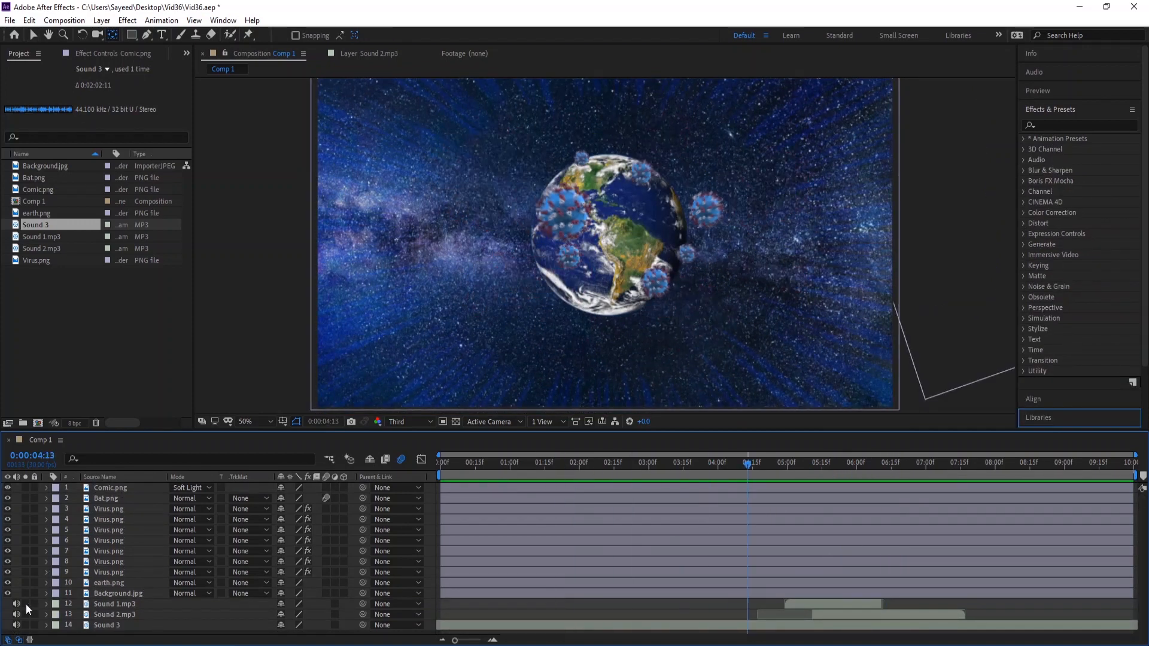